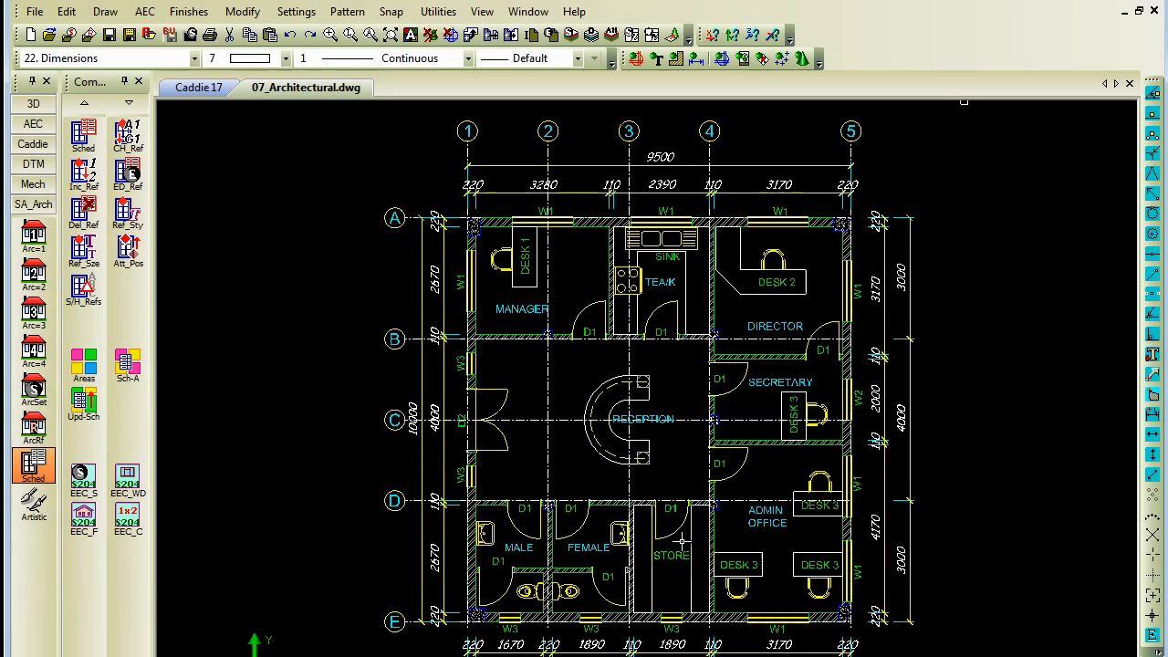
mouse_move(688, 384)
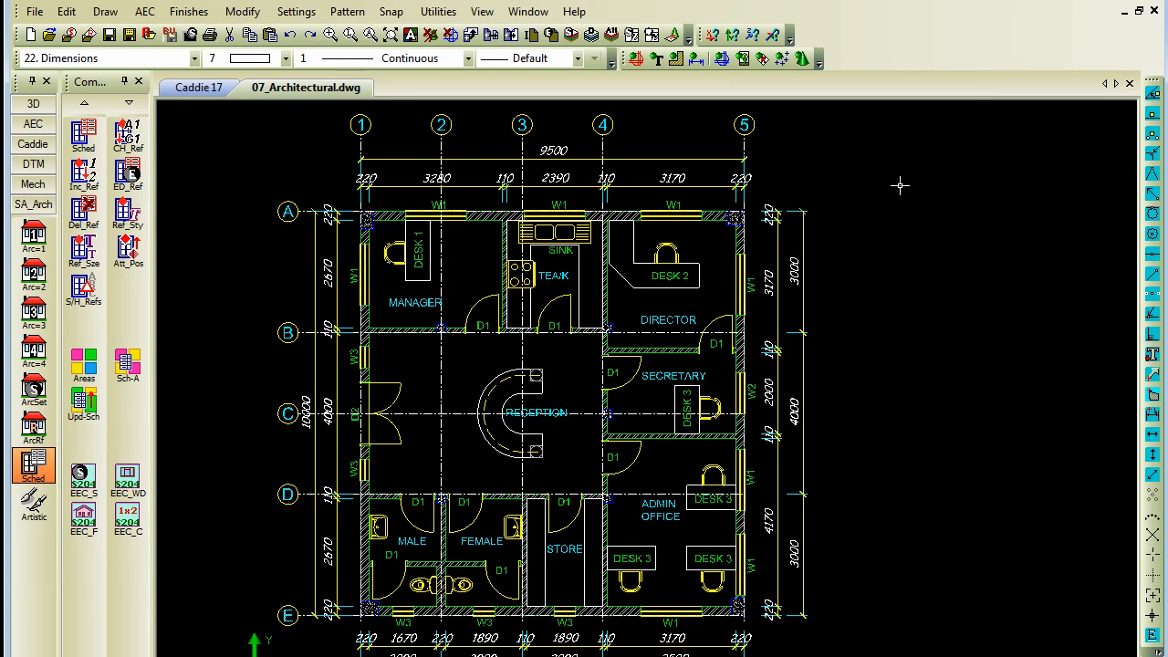
mouse_move(897, 170)
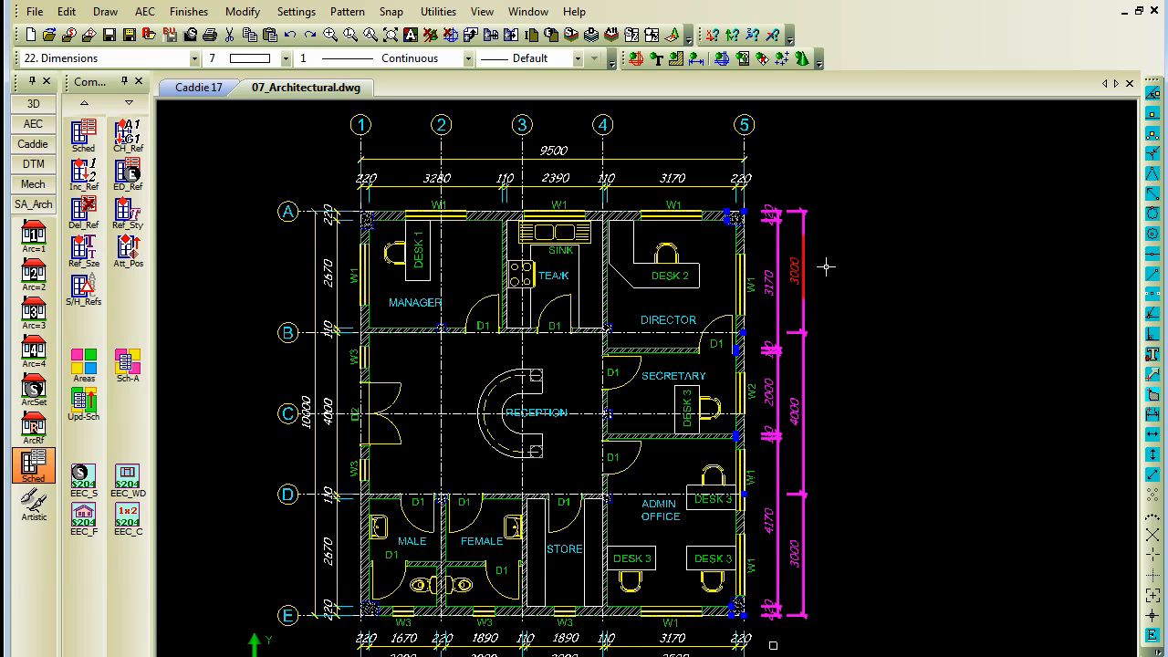
Set the ten selected right-side dimensions to the Caddie1 style through Object Properties.
right_click(826, 266)
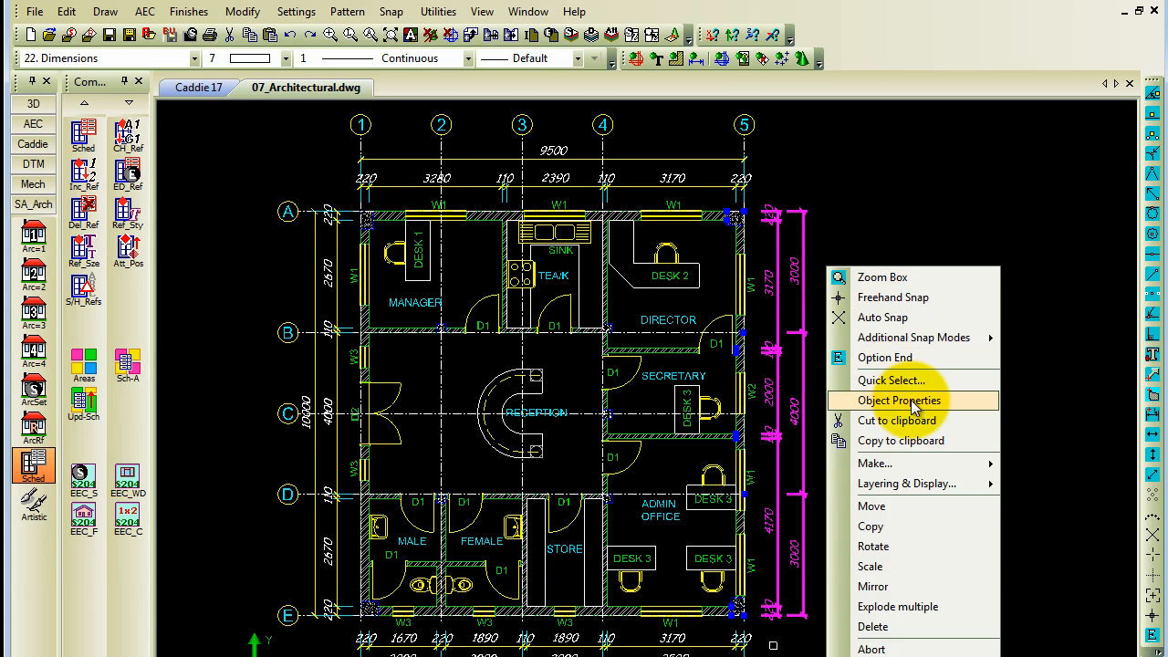
click(899, 400)
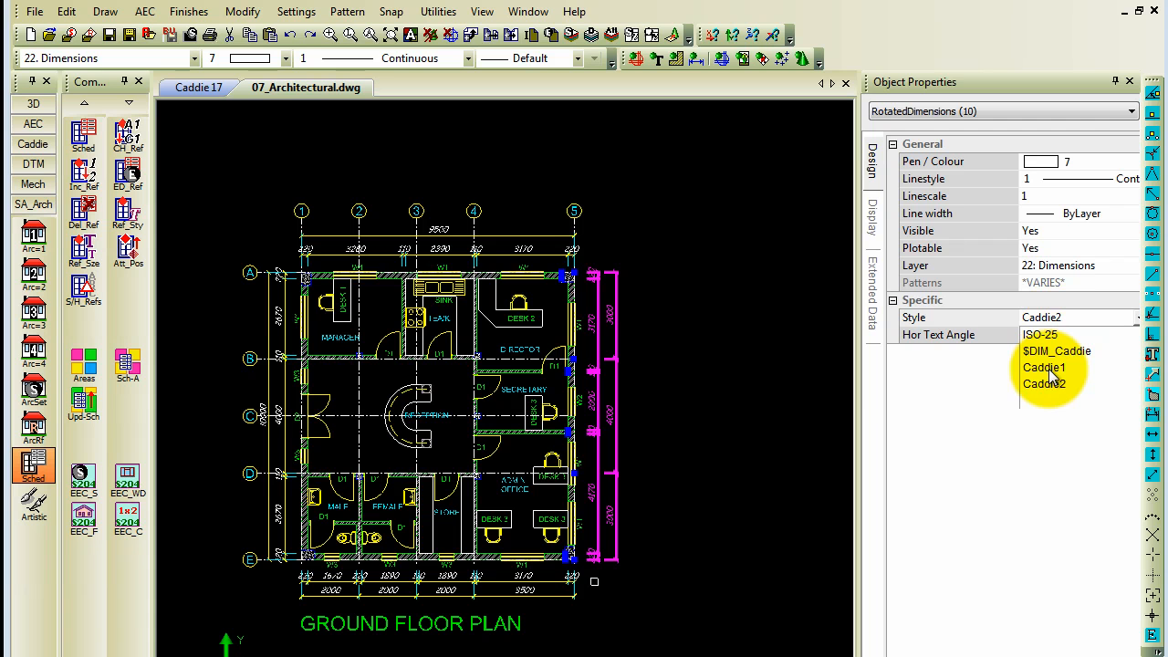
click(1043, 366)
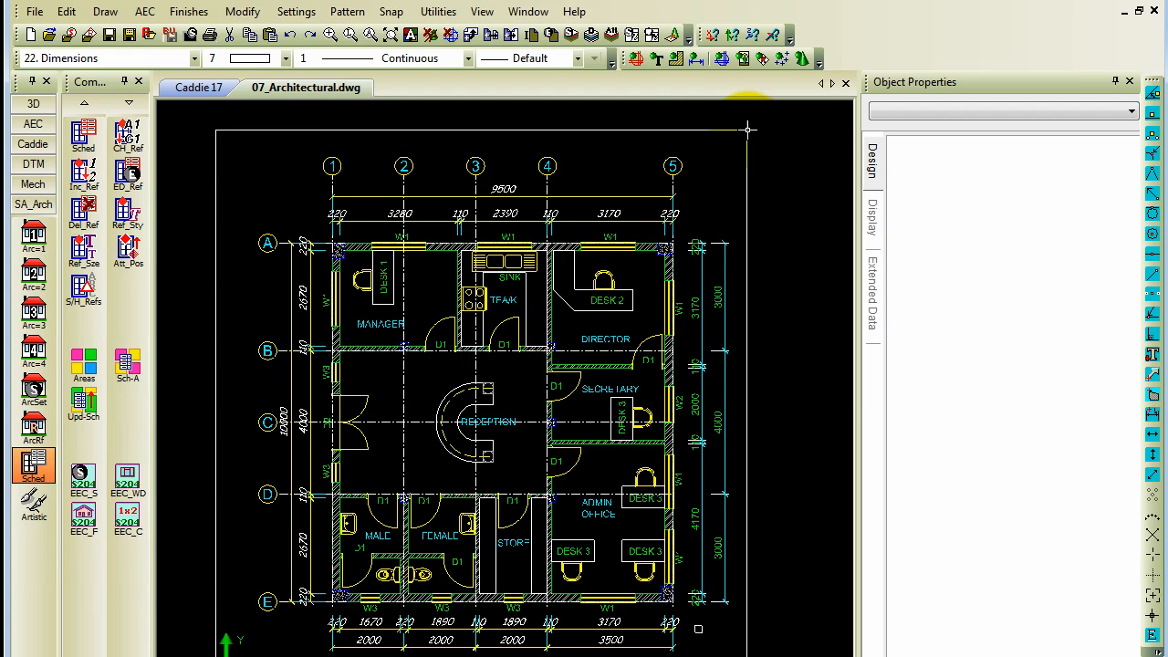
mouse_move(776, 128)
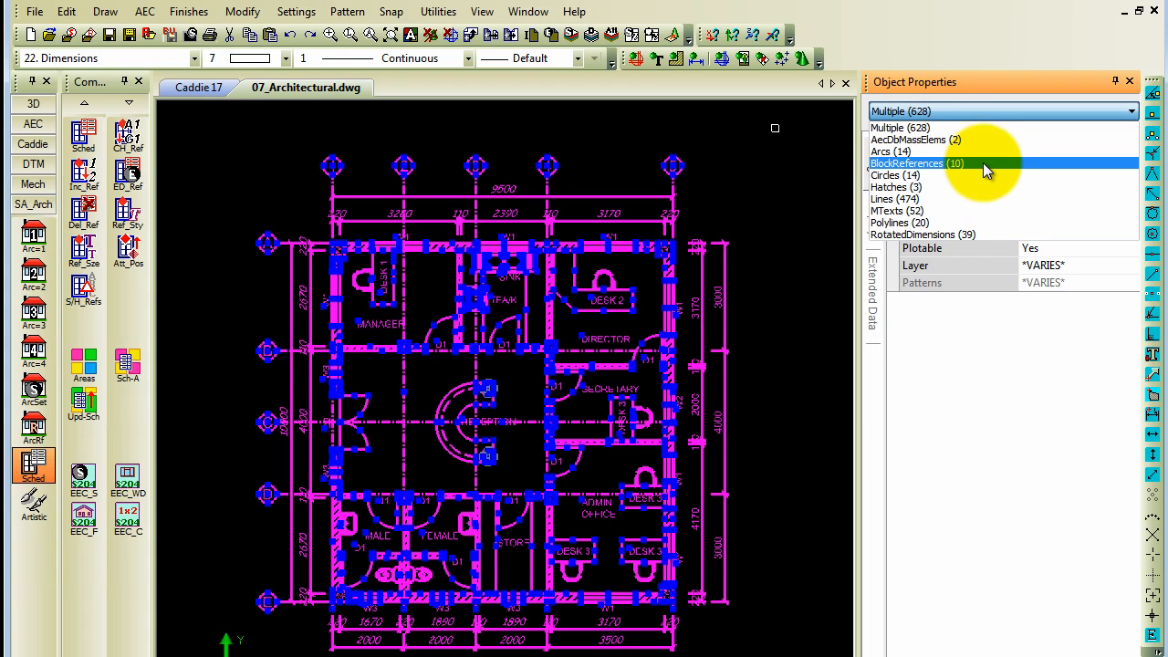
Filter the whole-plan selection's Object Properties down to RotatedDimensions (39).
click(985, 199)
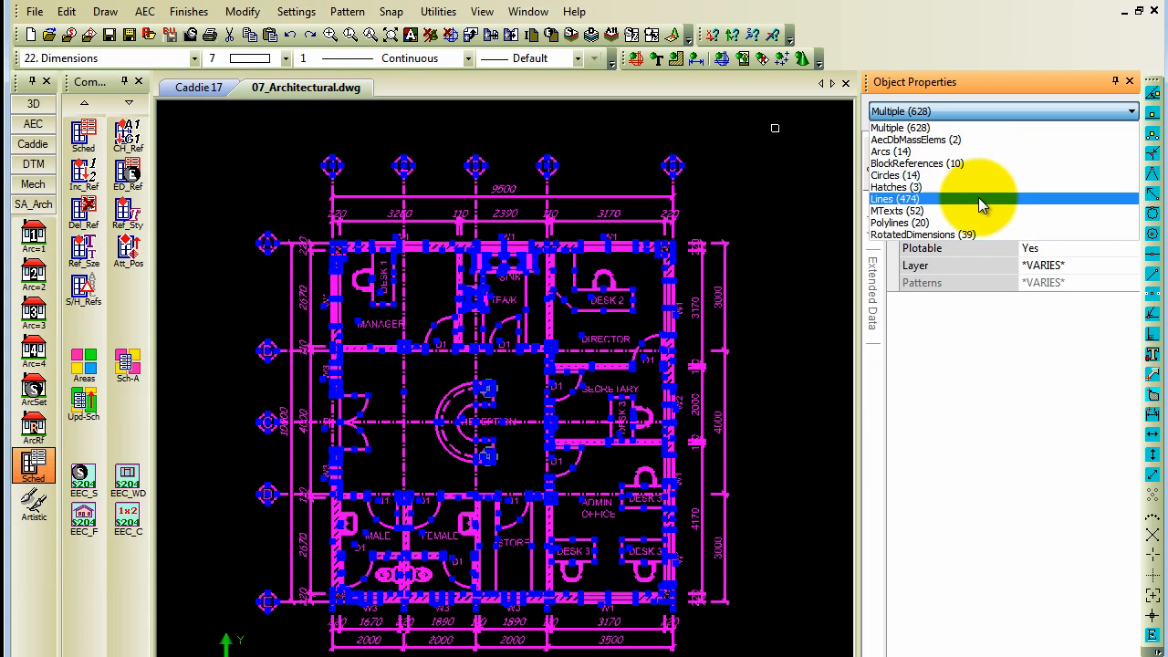
click(922, 234)
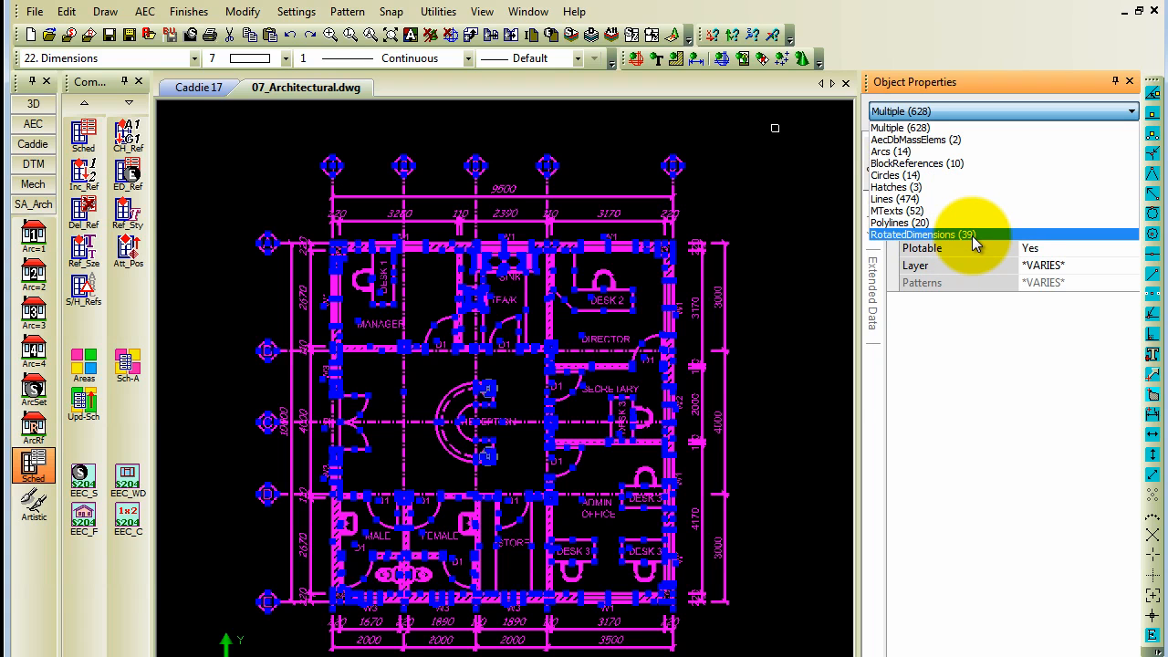
click(915, 235)
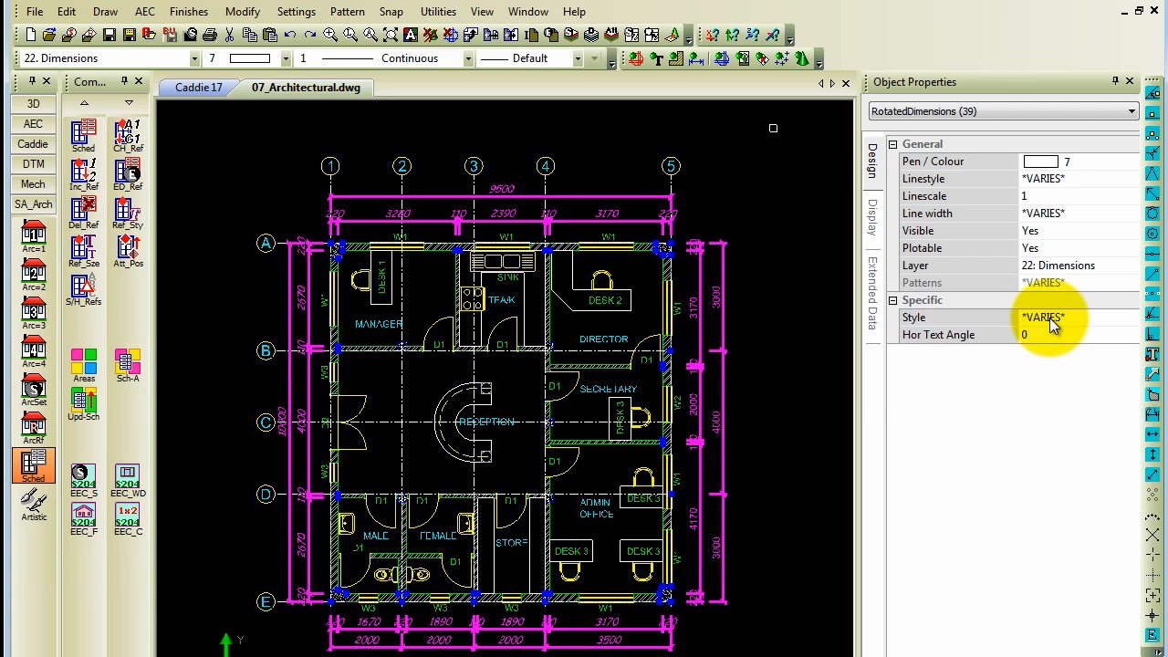
Replace the *VARIES* dimension style with Caddie1 for all 39 rotated dimensions.
click(1134, 316)
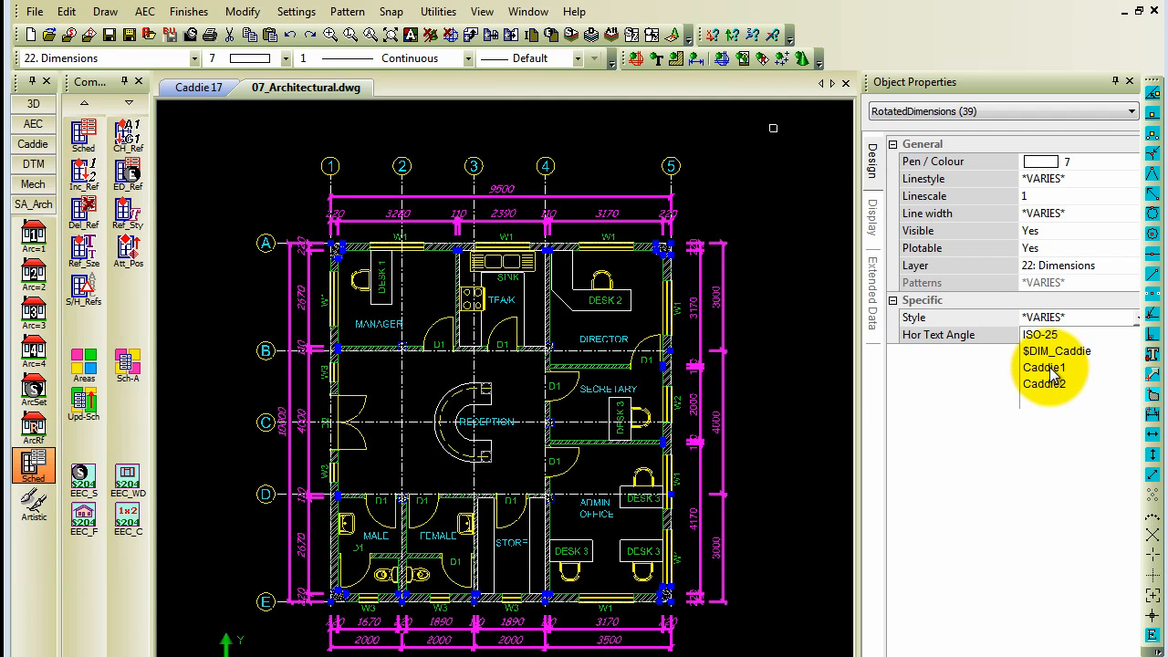
click(1044, 366)
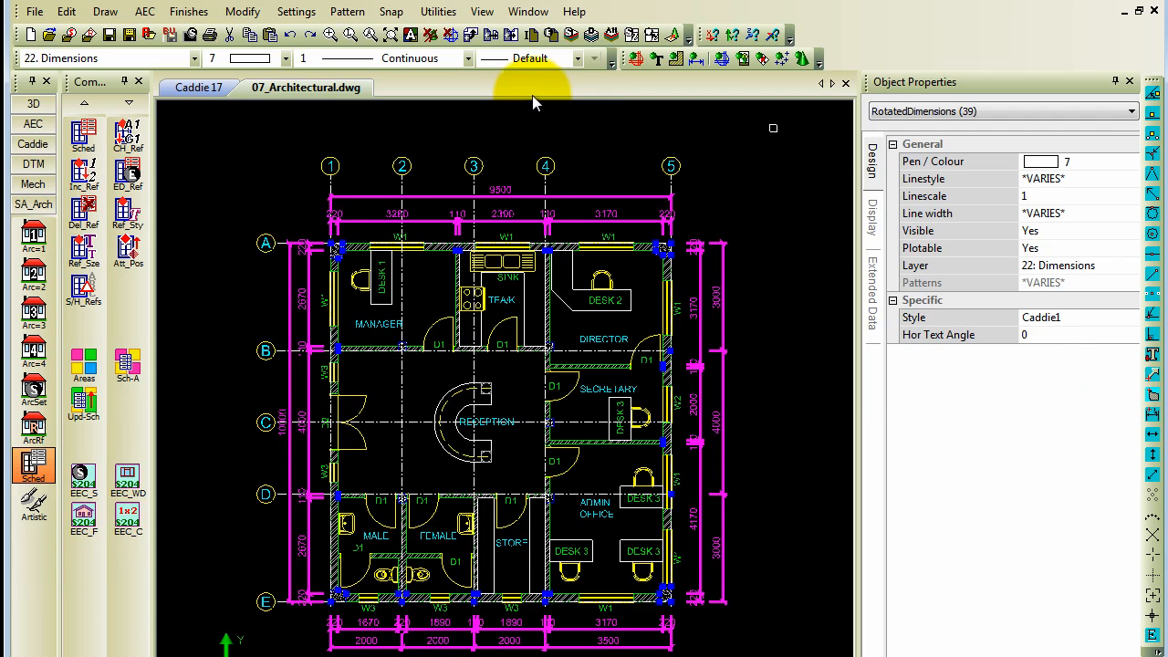